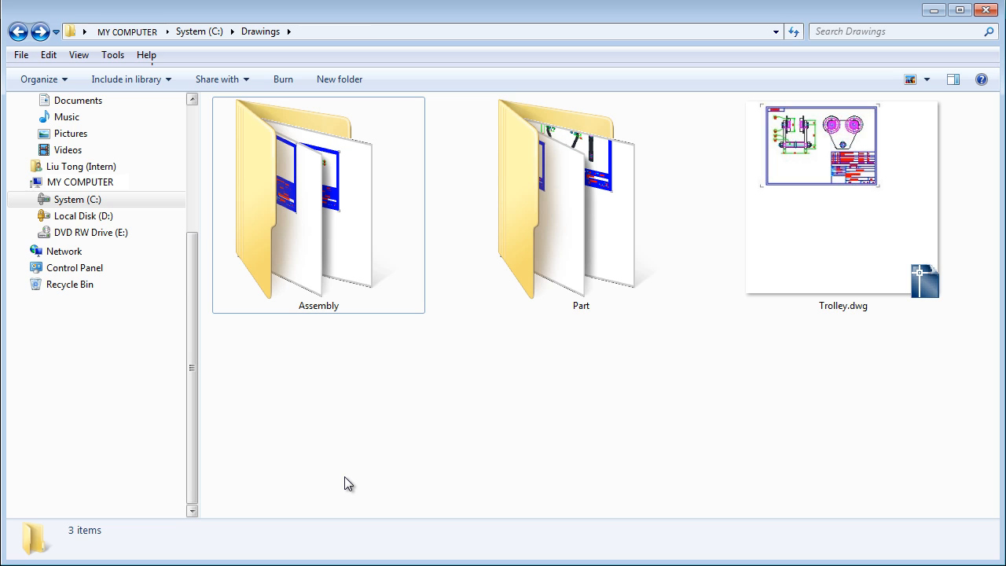
Open Trolley.dwg from the Drawings folder in AutoCAD Mechanical.
left_click(843, 197)
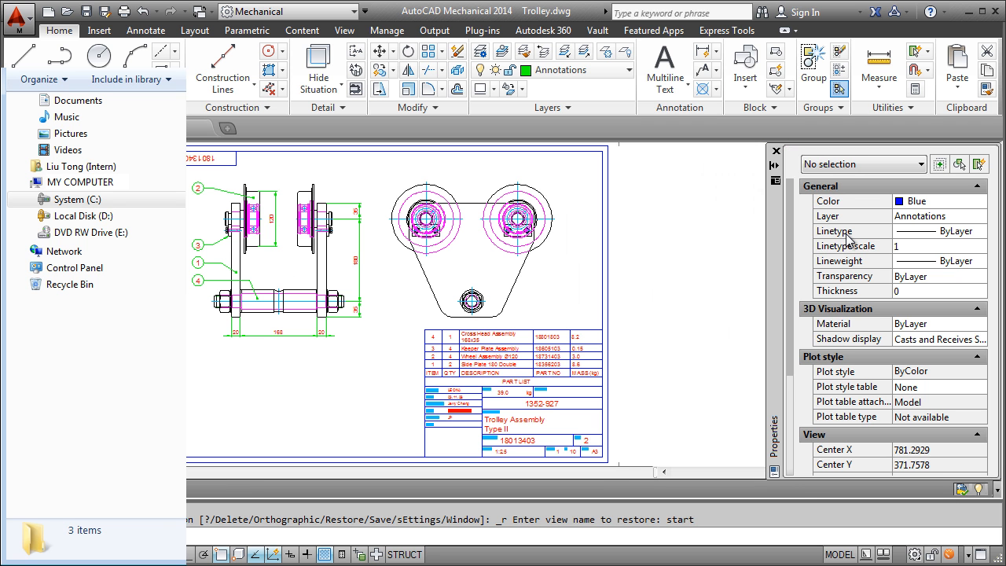
mouse_move(833, 230)
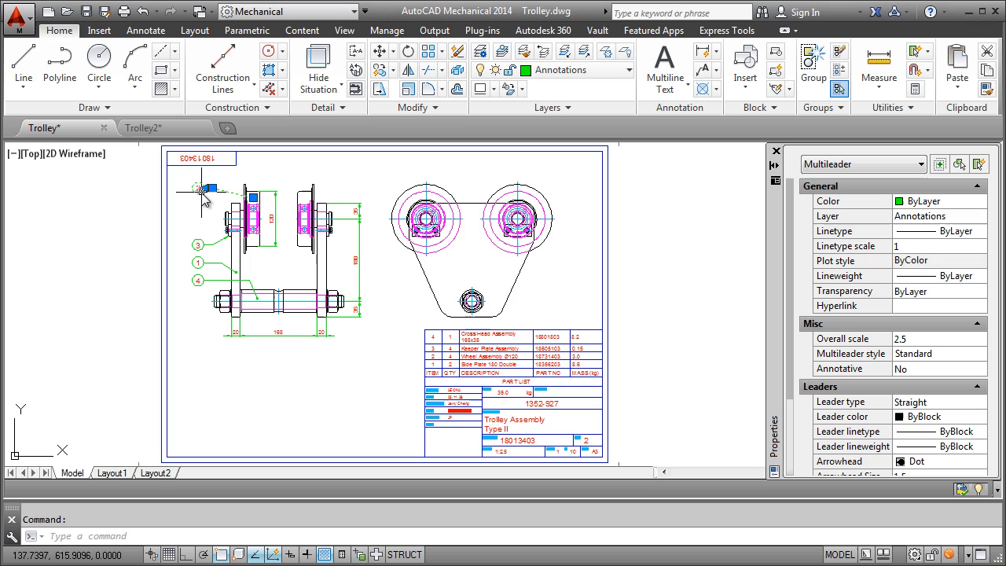
Inspect a balloon multileader's properties, then switch over to the Trolley2 drawing.
left_click(856, 164)
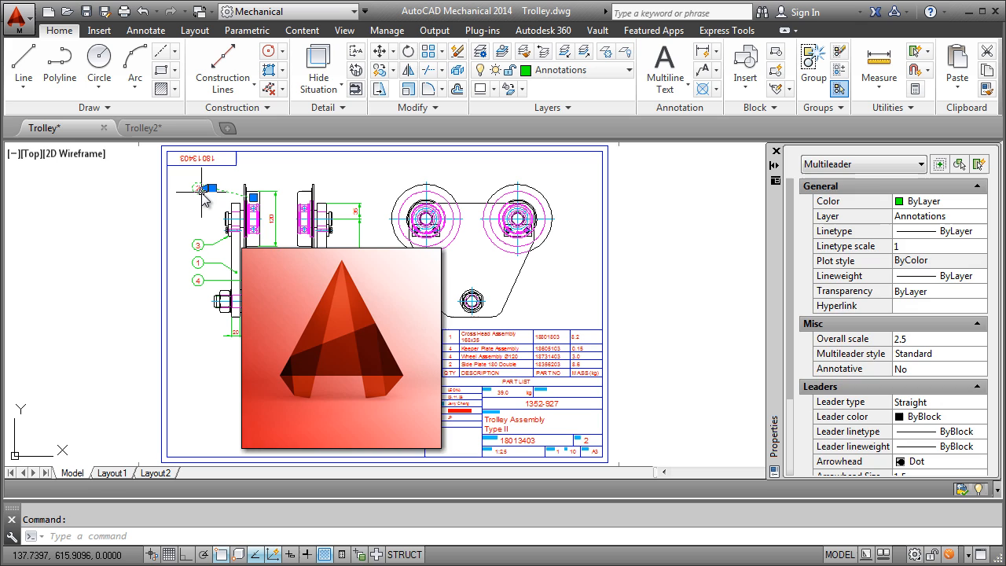
key("Escape")
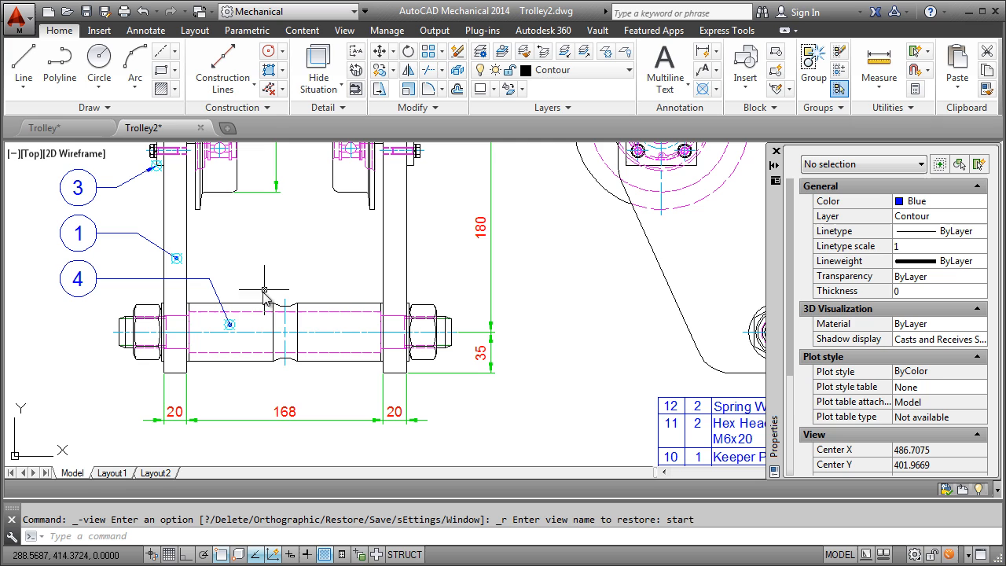
mouse_move(232, 330)
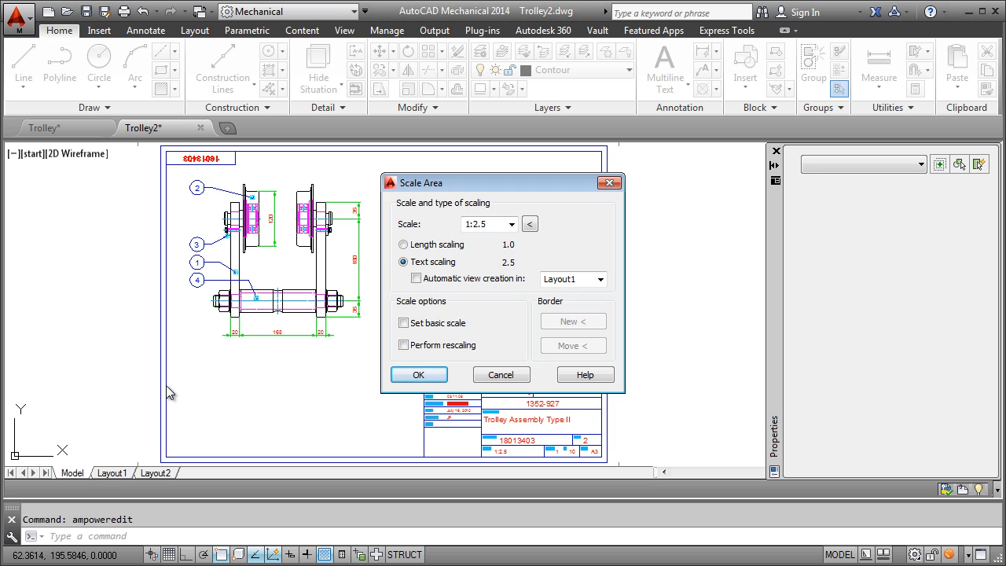
Accept the 1:2.5 scale in the Scale Area dialog and move to the Annotate tools.
left_click(418, 374)
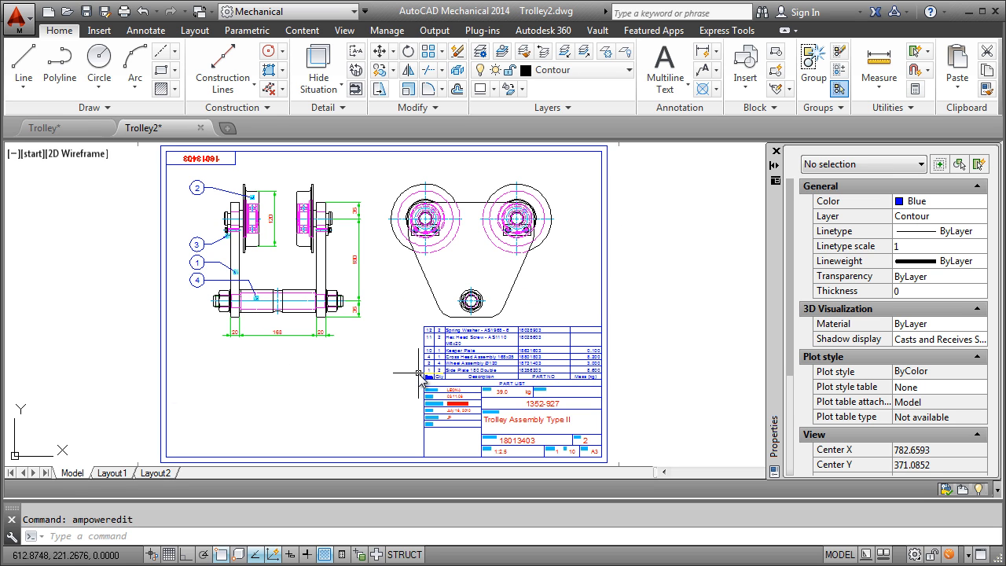
mouse_move(365, 220)
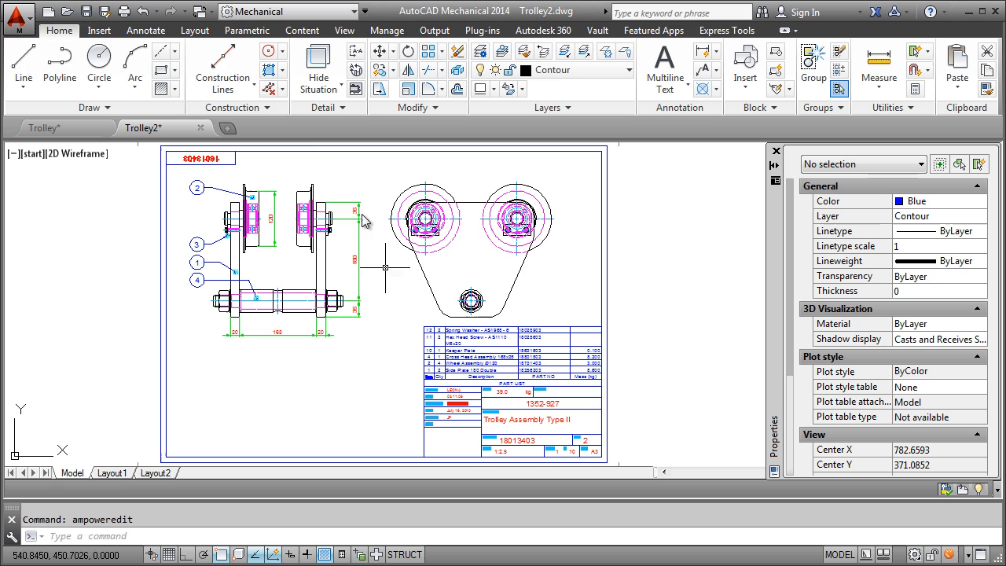
left_click(144, 30)
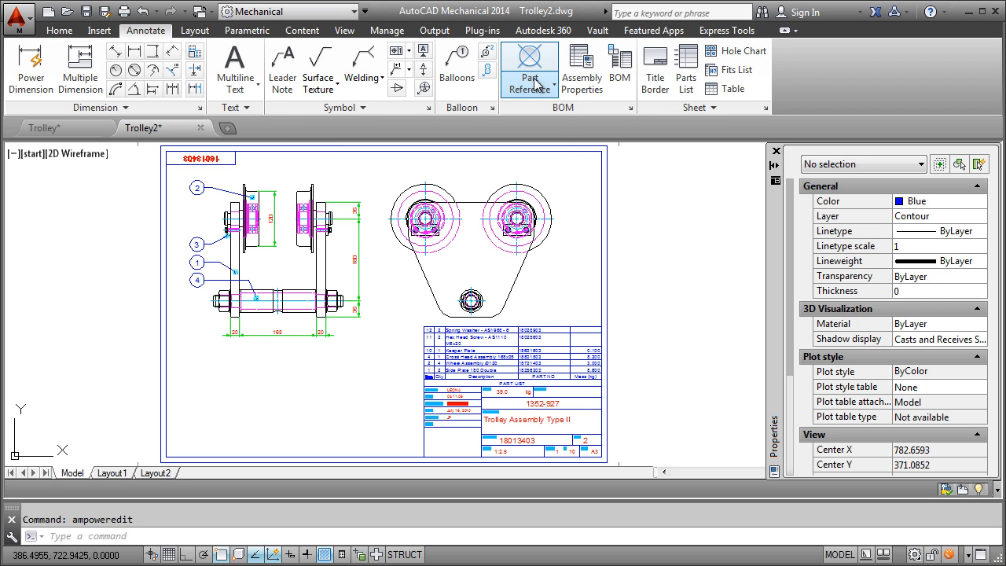
Review the Cross Head Assembly 168x35 part reference and accept its details.
left_click(528, 66)
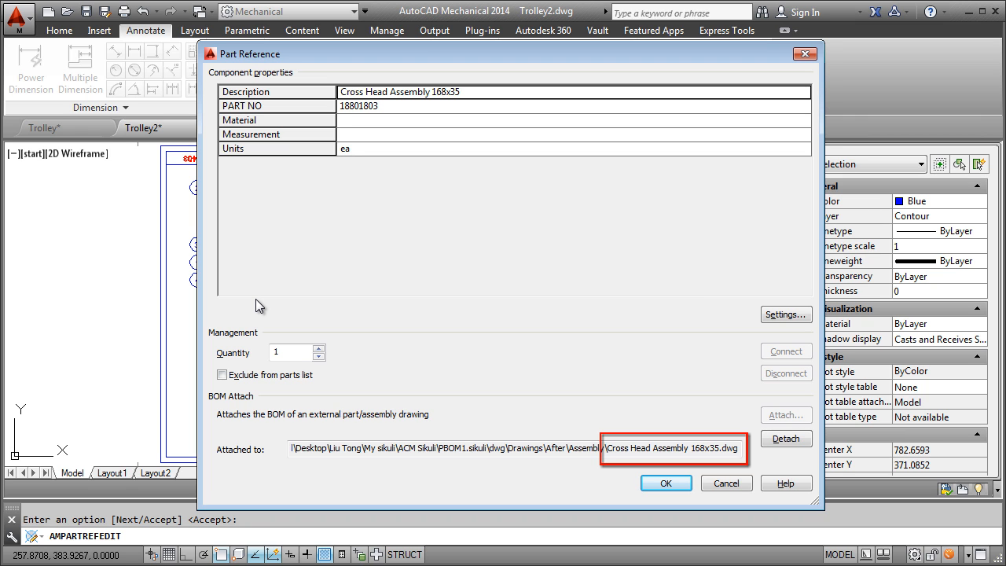
left_click(665, 483)
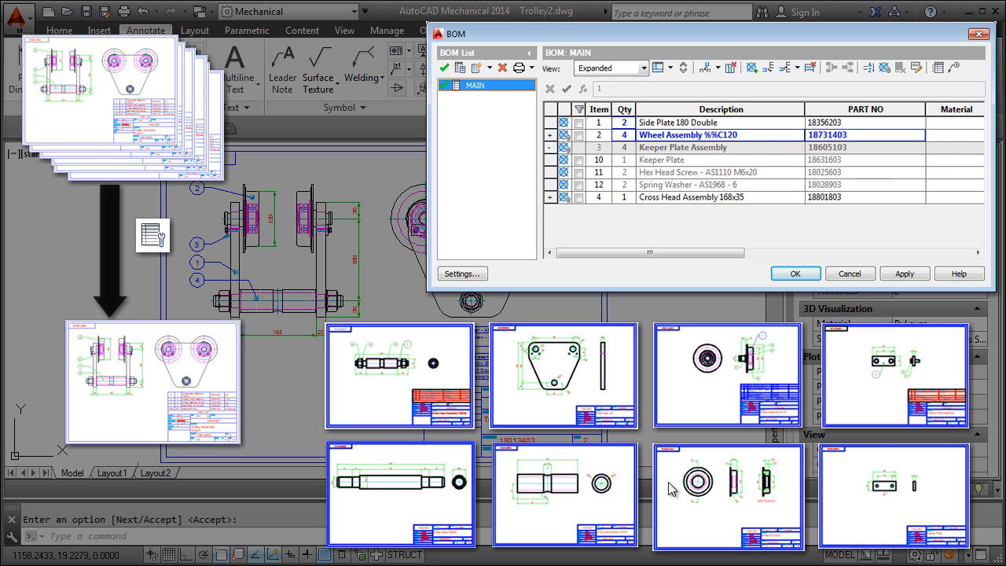
Close the BOM listing and switch back to the Trolley drawing.
left_click(795, 274)
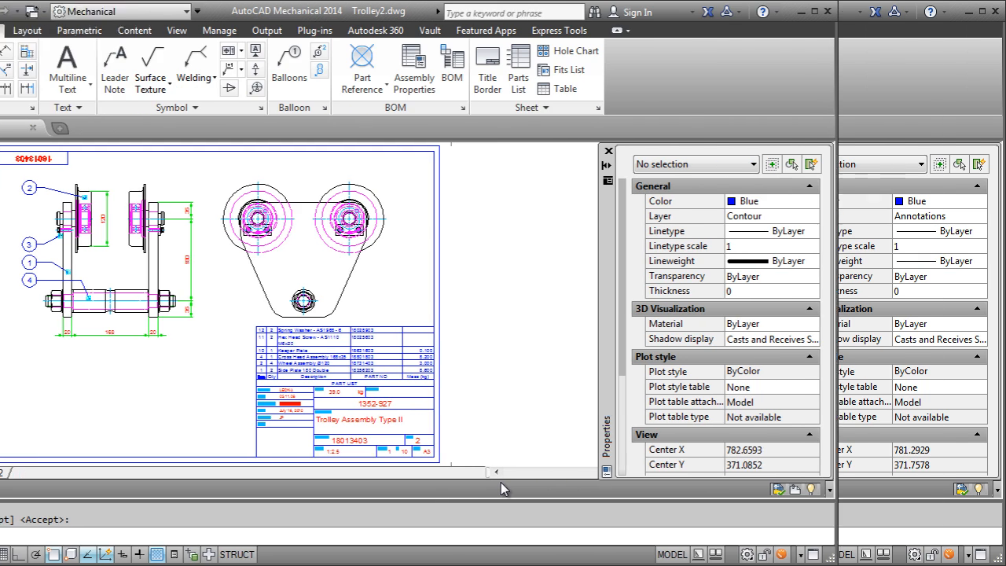
left_click(387, 30)
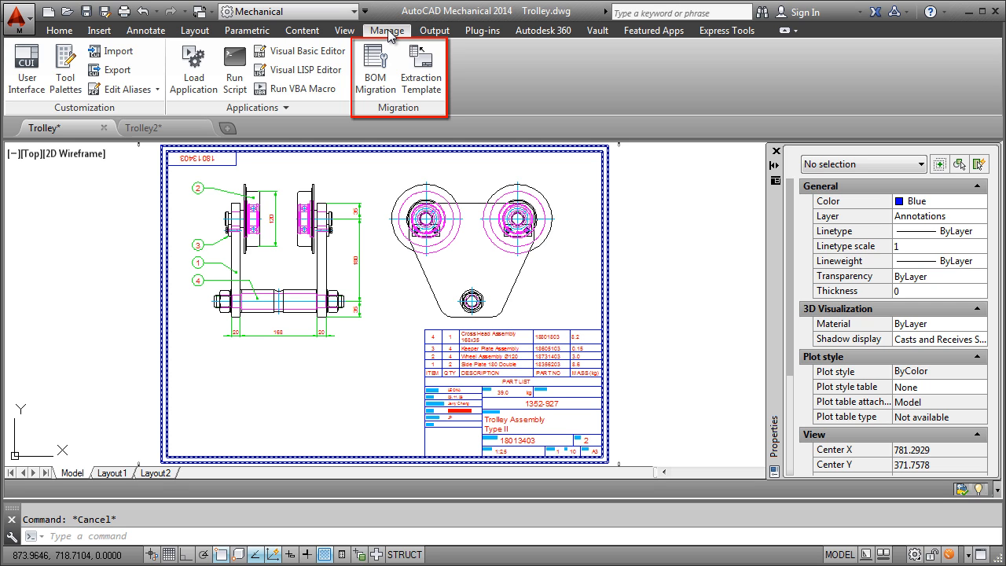
mouse_move(374, 66)
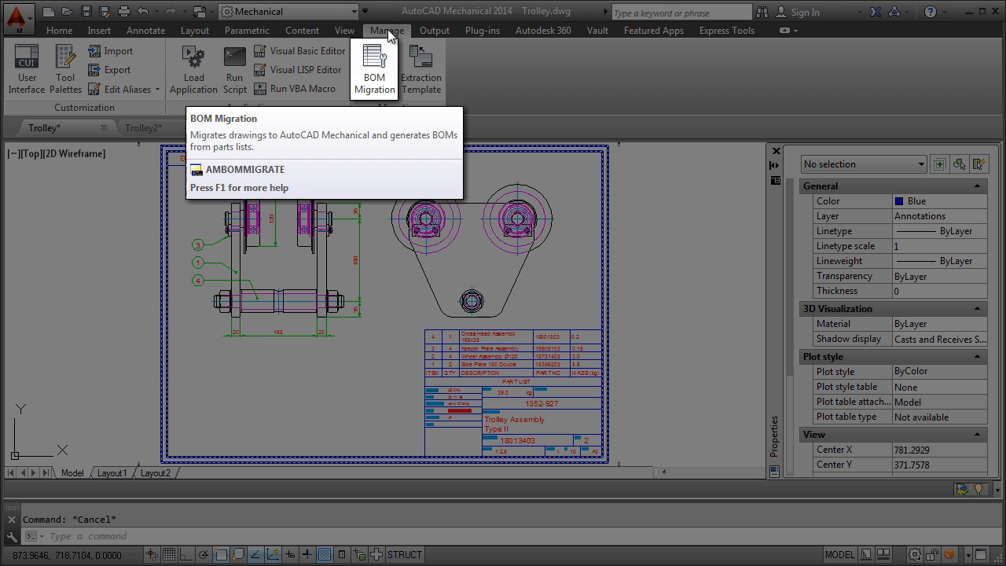
mouse_move(418, 66)
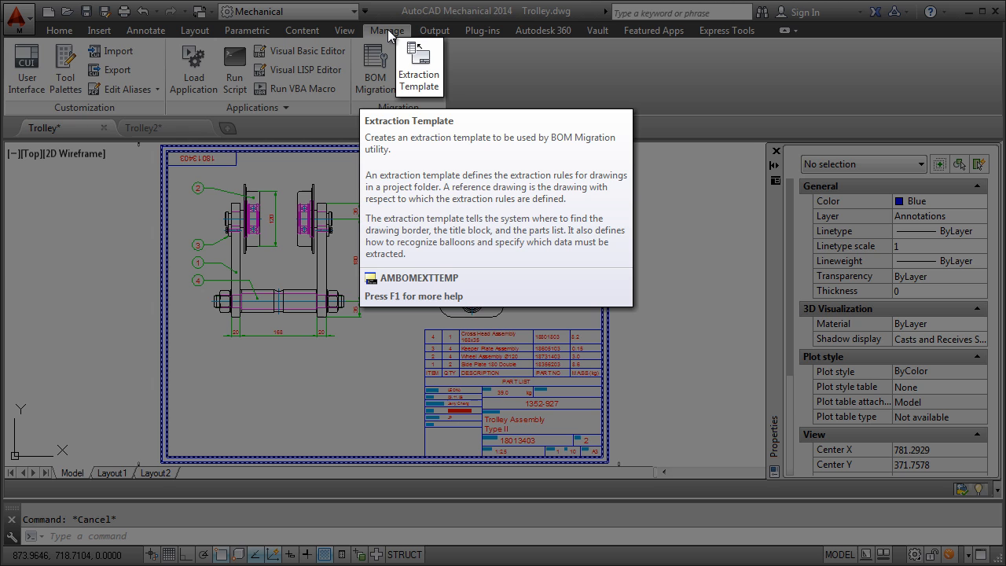
mouse_move(387, 30)
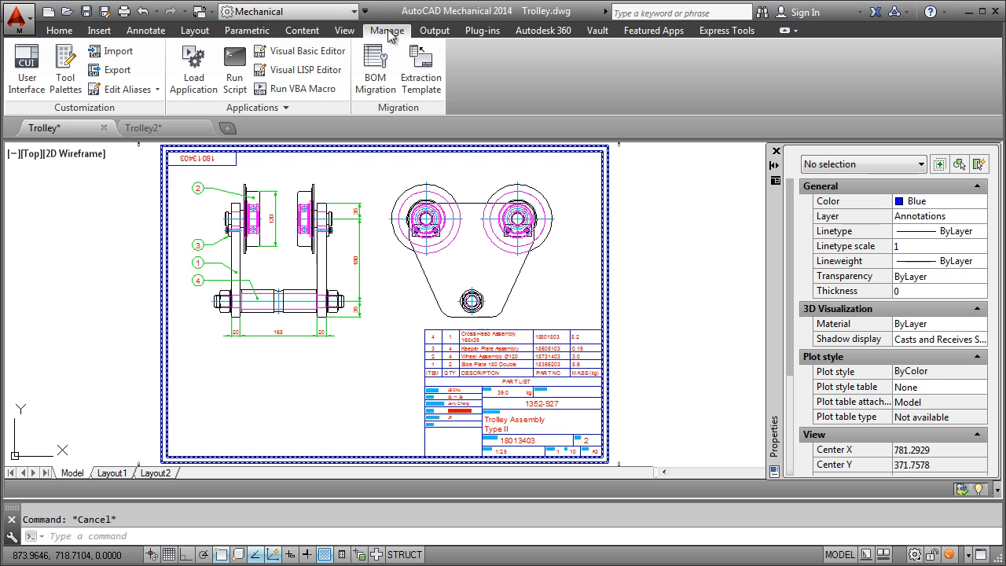
mouse_move(422, 66)
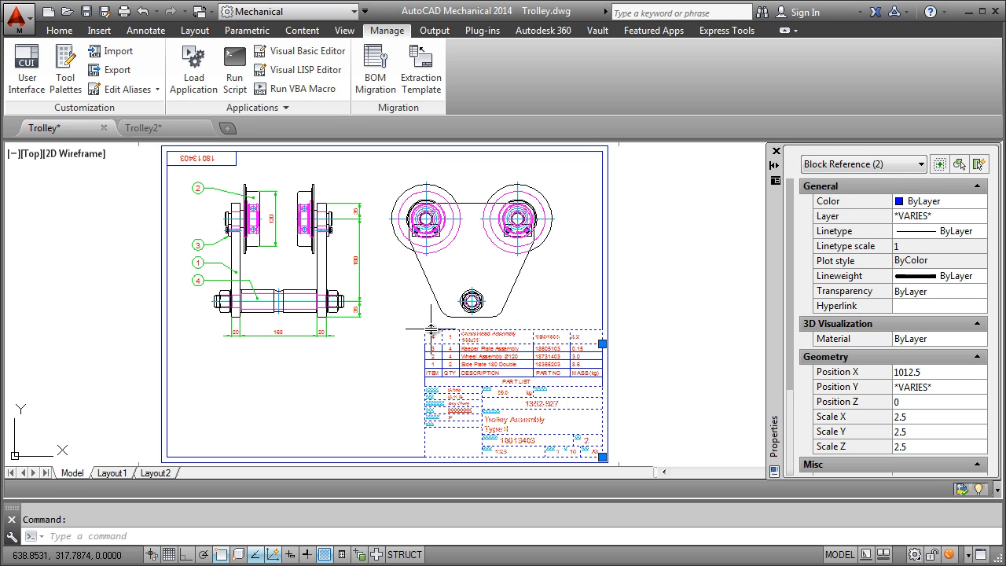
Select the parts list and title block to see them listed as 'Block Reference (2)'.
left_click(861, 164)
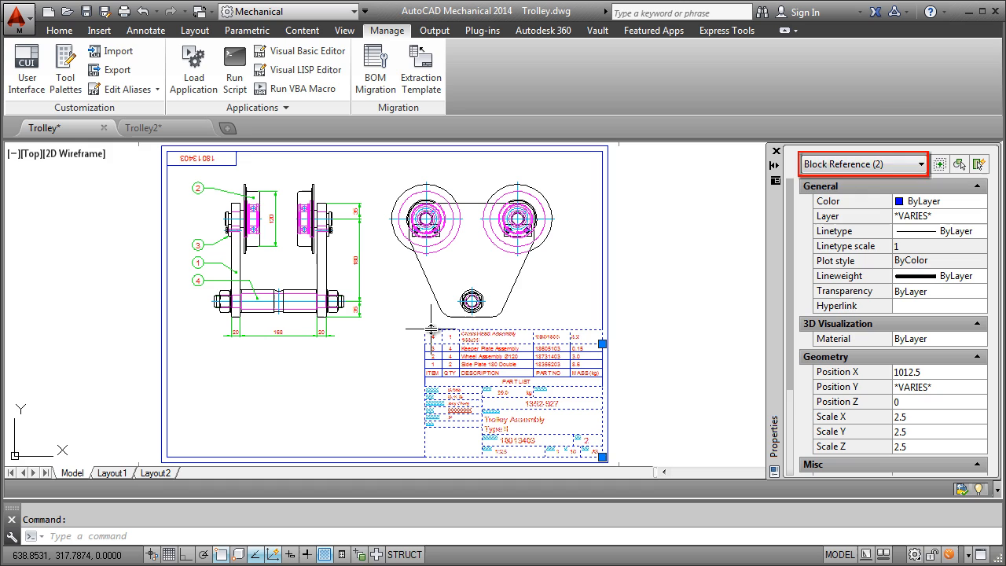
mouse_move(421, 66)
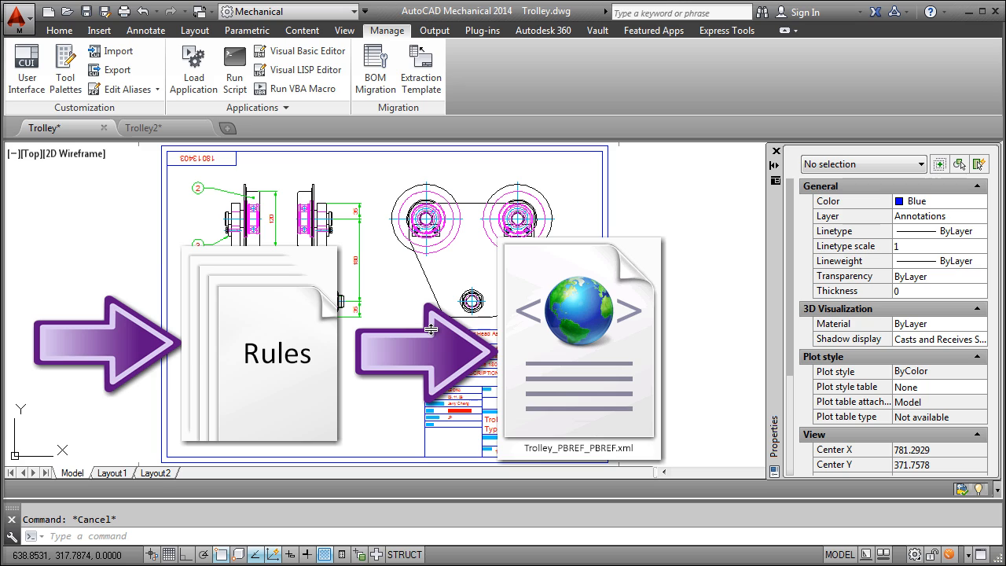
mouse_move(374, 68)
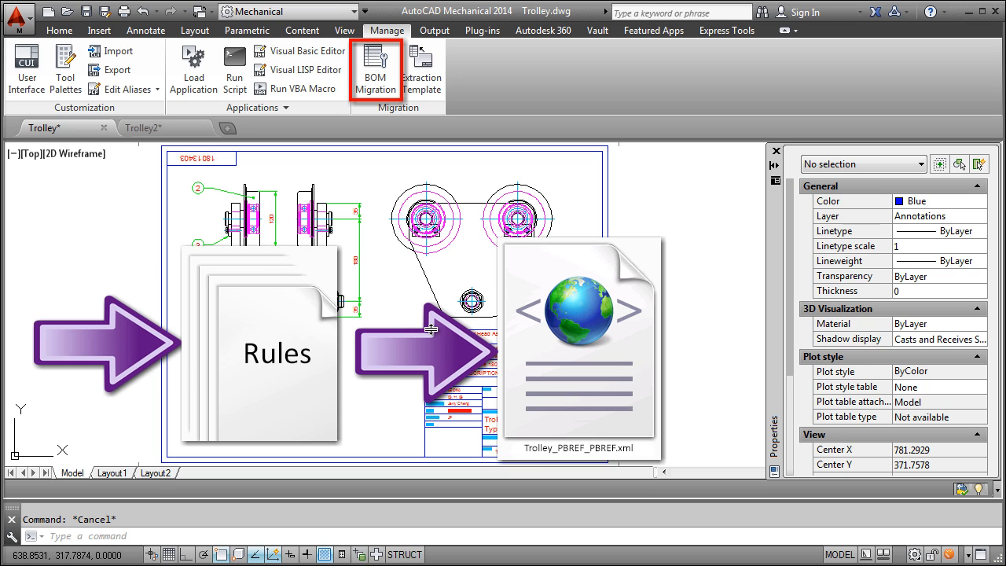